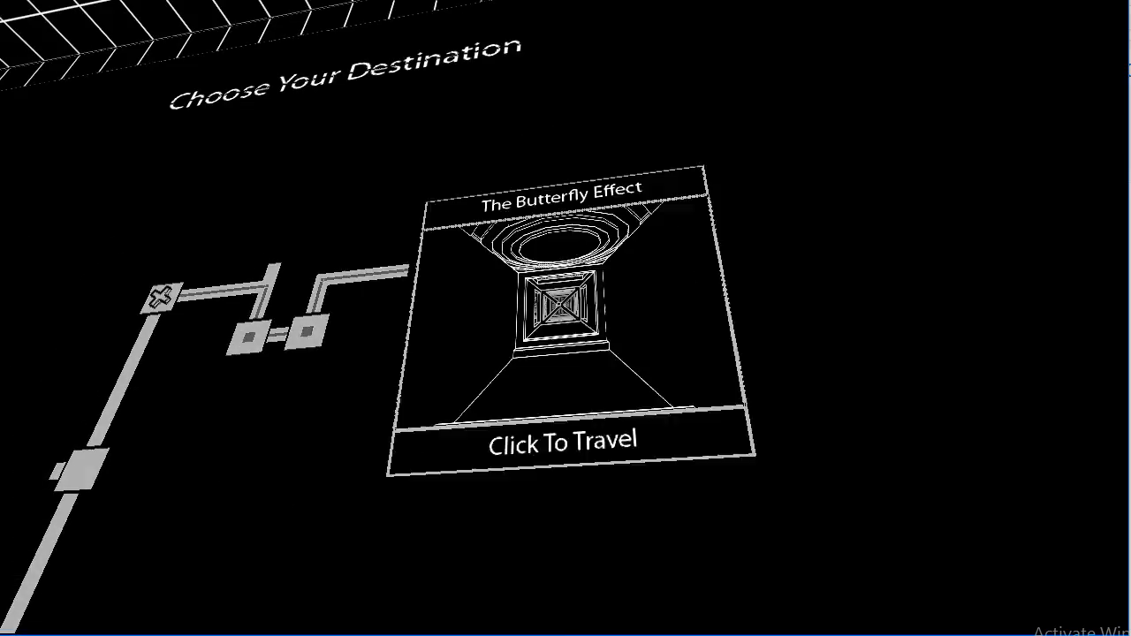
Travel to The Butterfly Effect destination from its panel.
{"action": "left_click", "coordinate": [562, 440]}
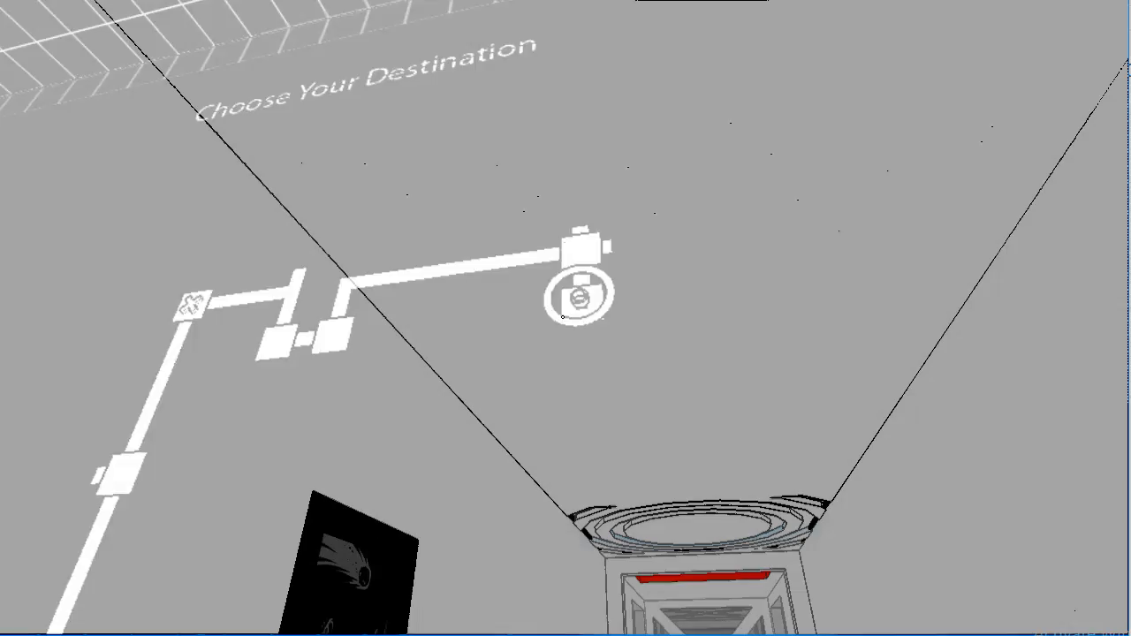